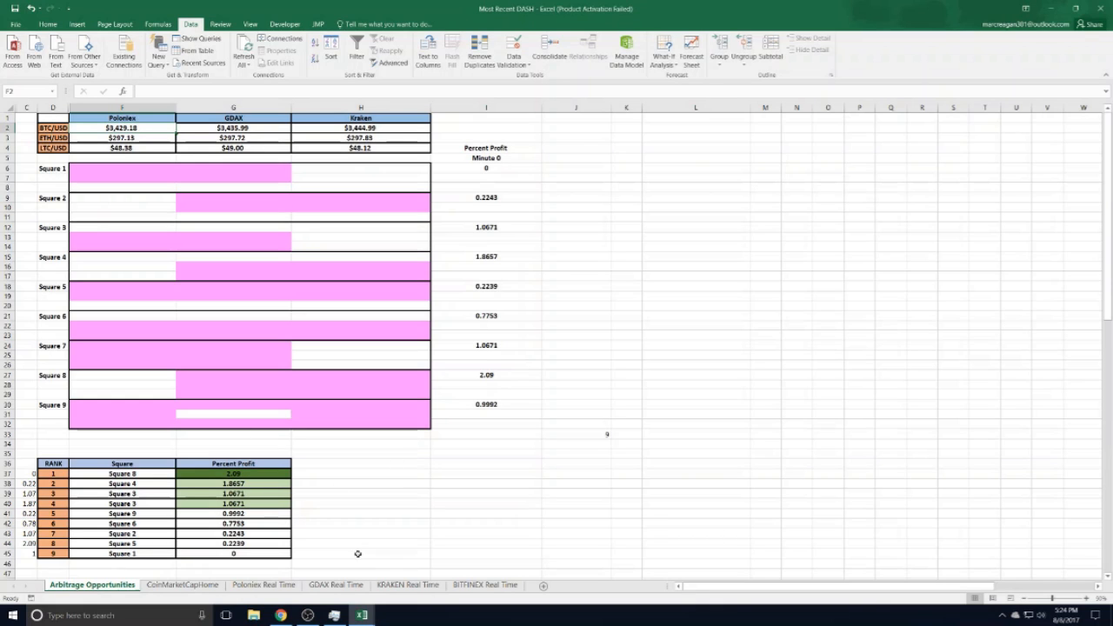
mouse_move(358, 513)
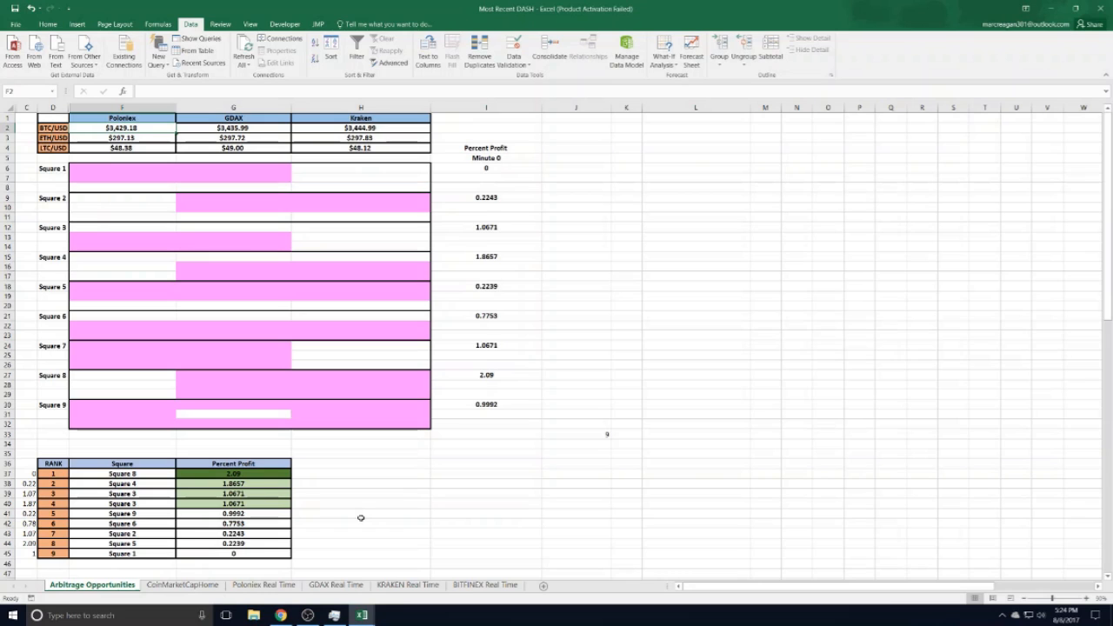
mouse_move(303, 560)
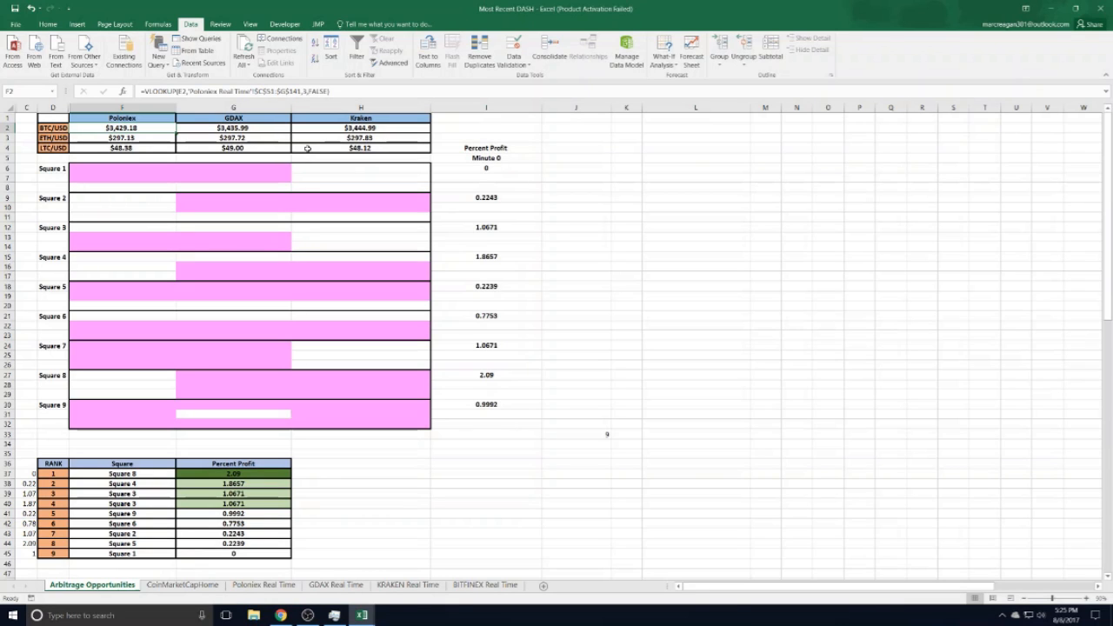
mouse_move(299, 153)
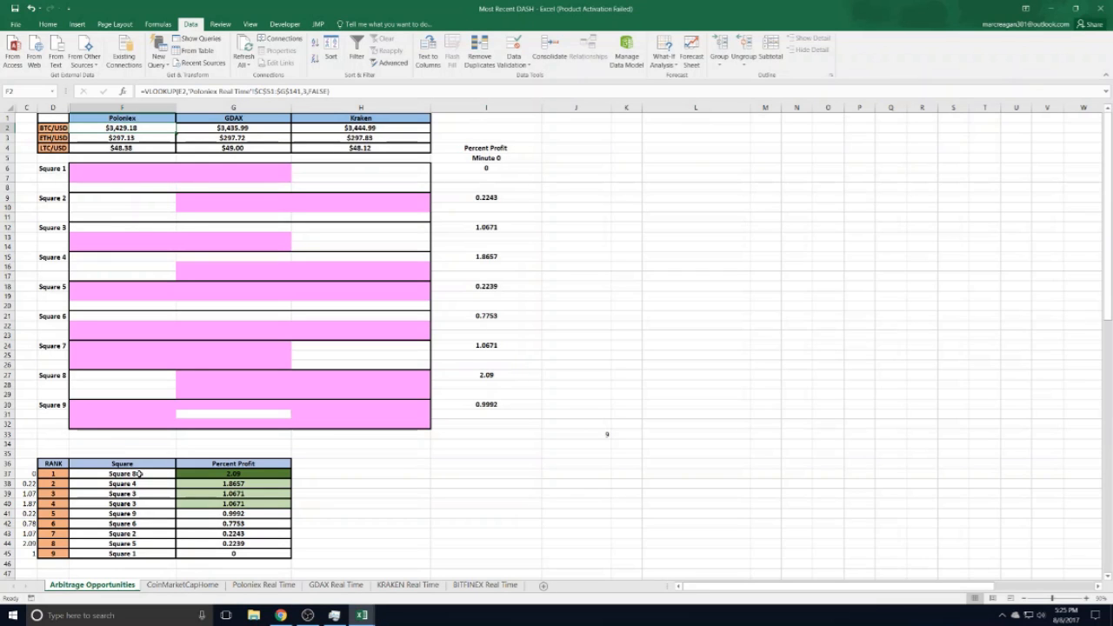
mouse_move(250, 480)
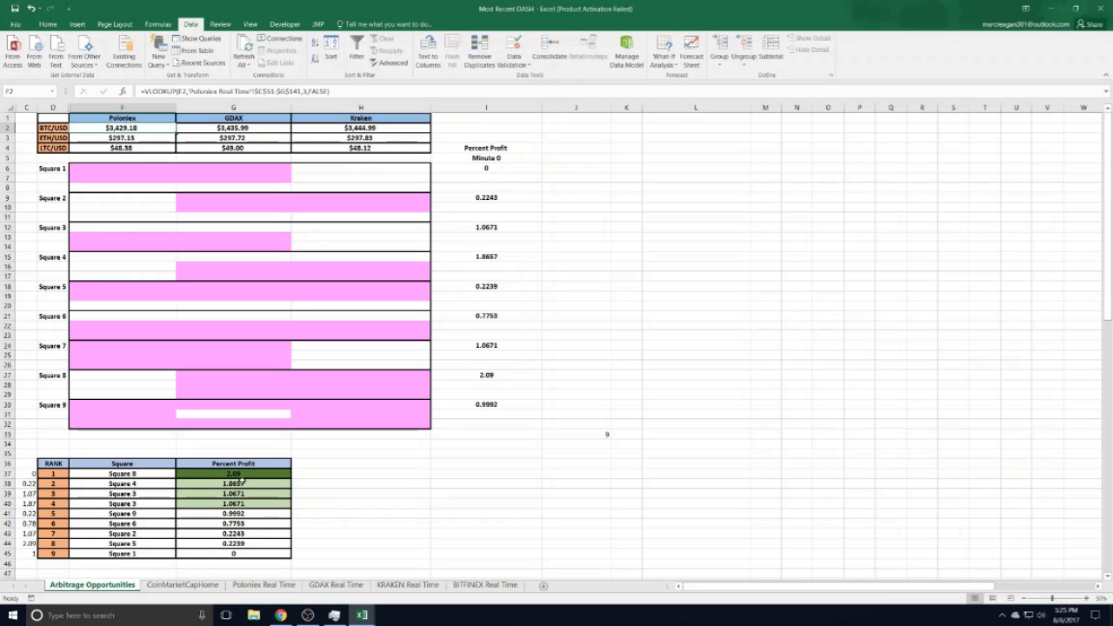
mouse_move(341, 382)
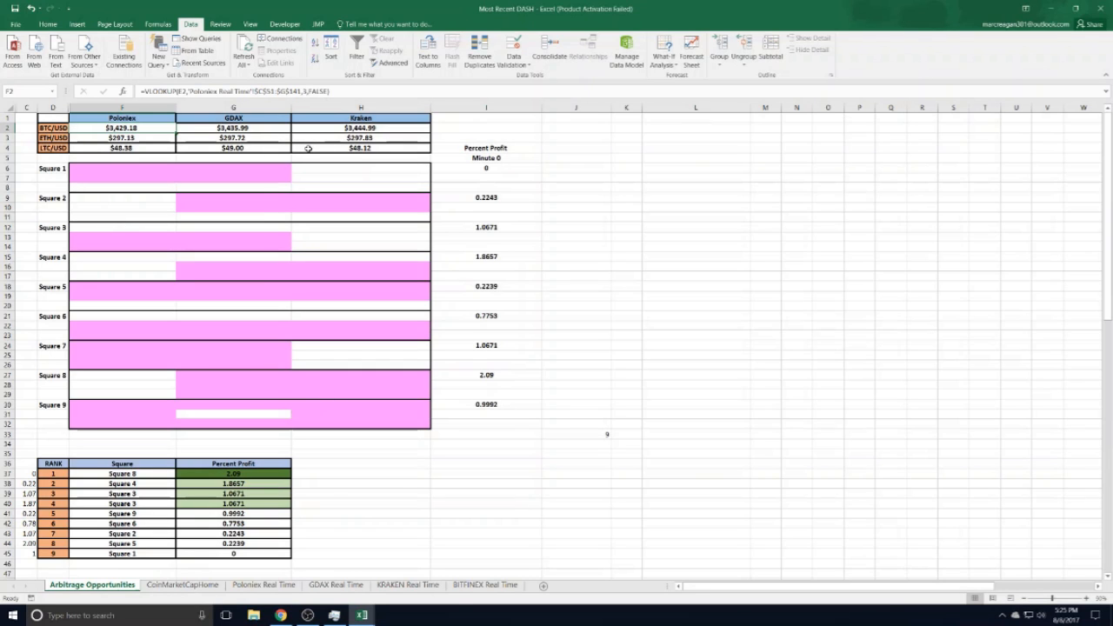
mouse_move(299, 150)
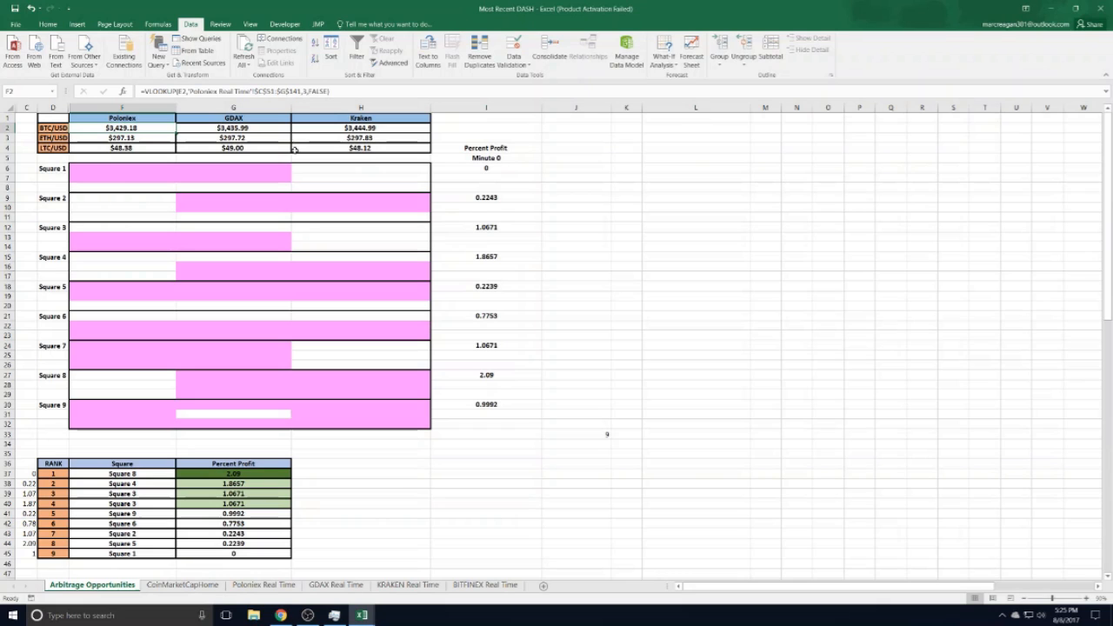
mouse_move(263, 127)
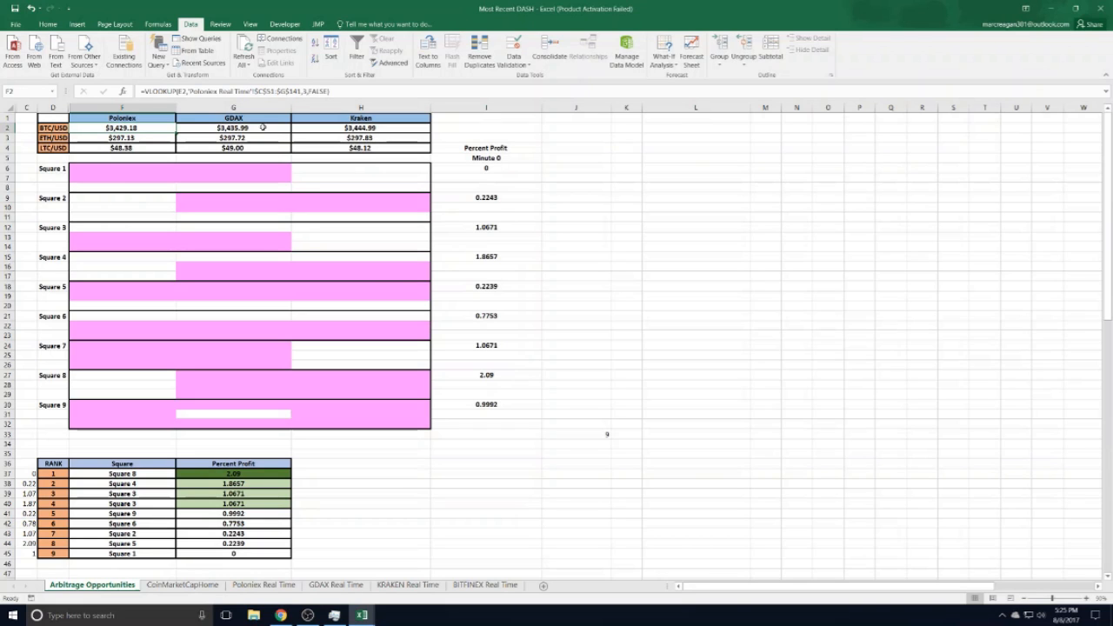
mouse_move(309, 124)
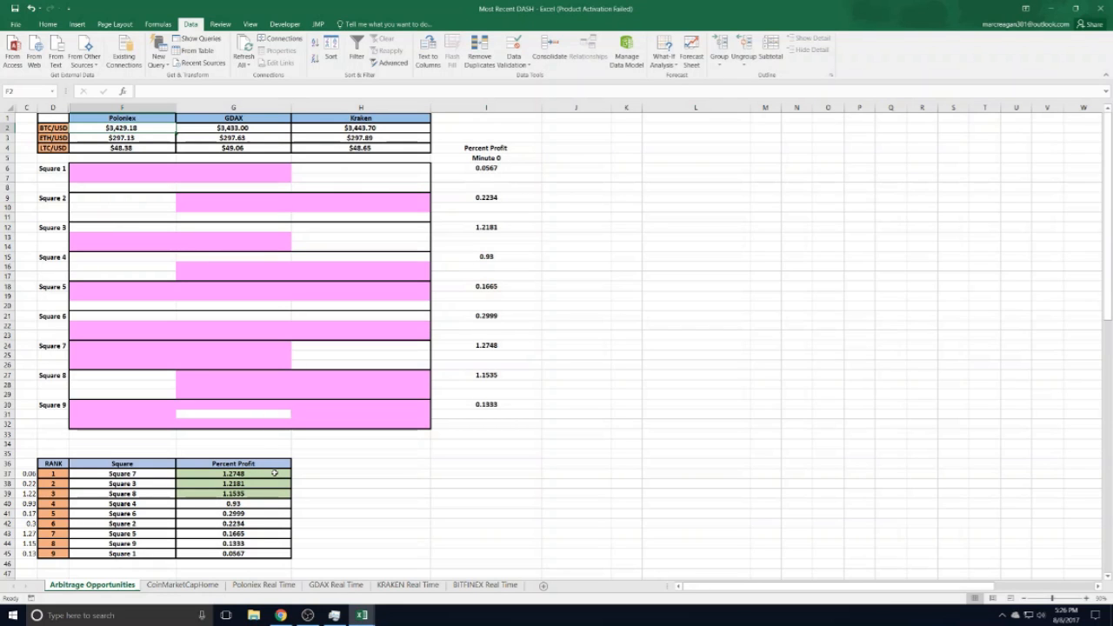
mouse_move(278, 295)
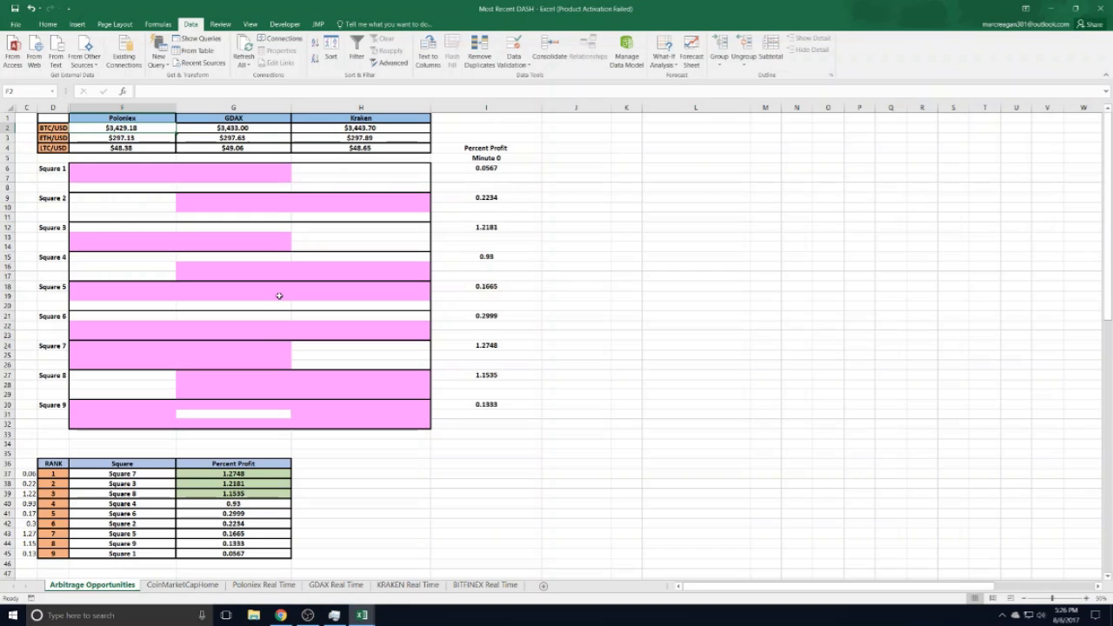
mouse_move(254, 396)
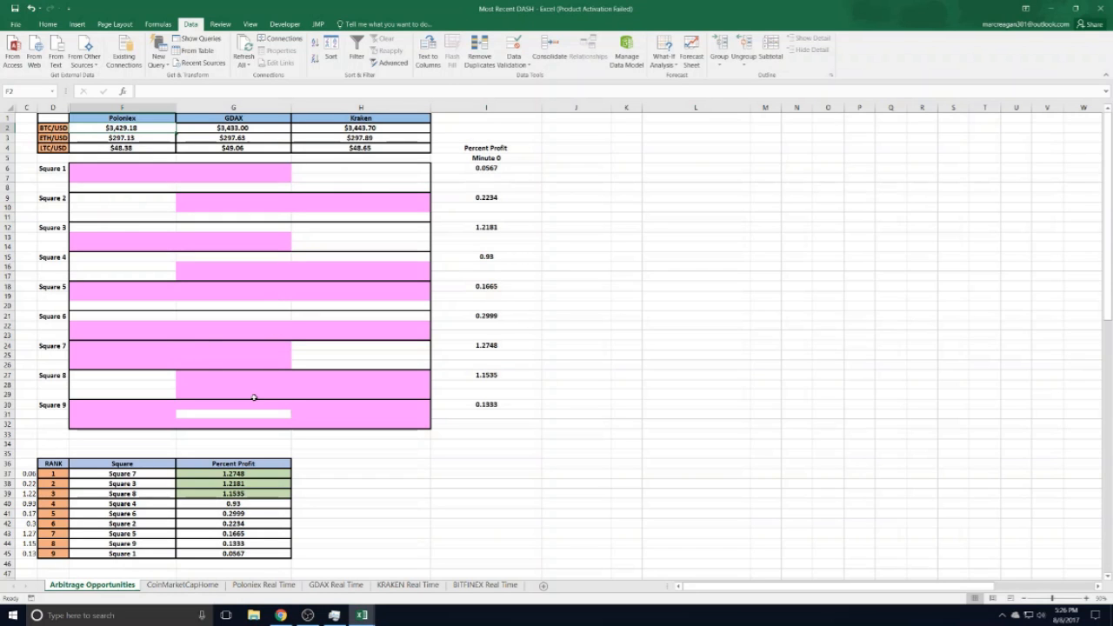
mouse_move(265, 386)
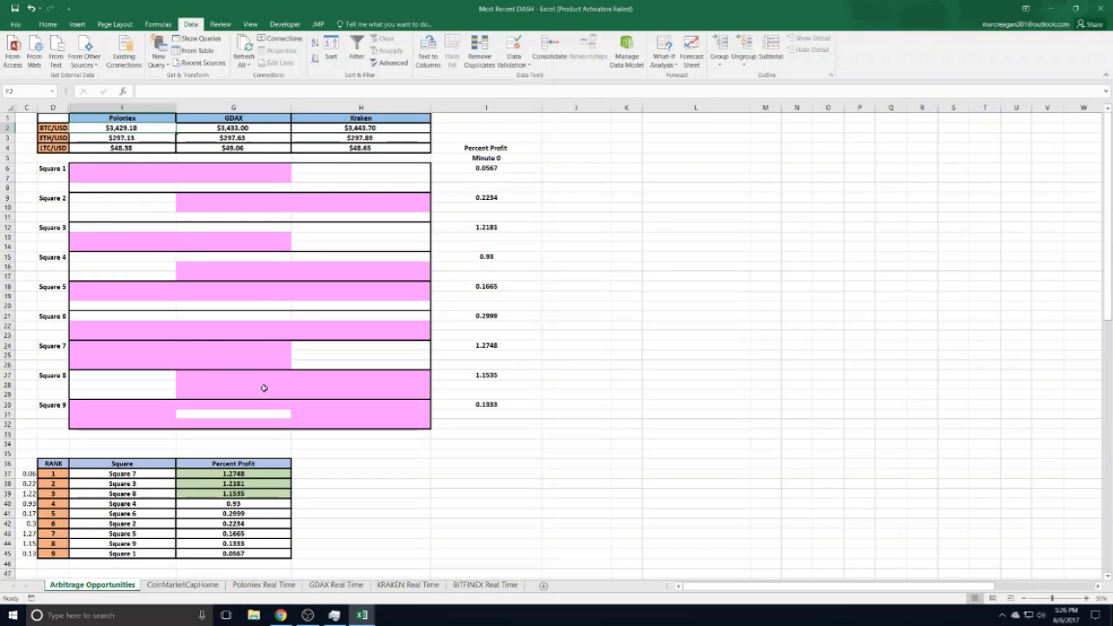
mouse_move(240, 494)
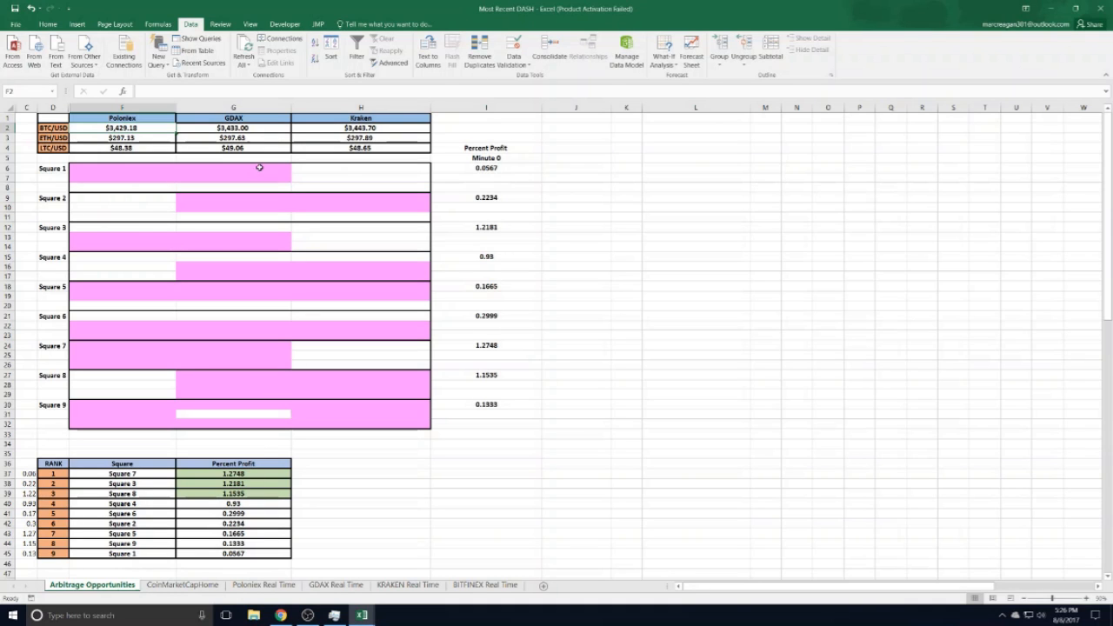
mouse_move(293, 146)
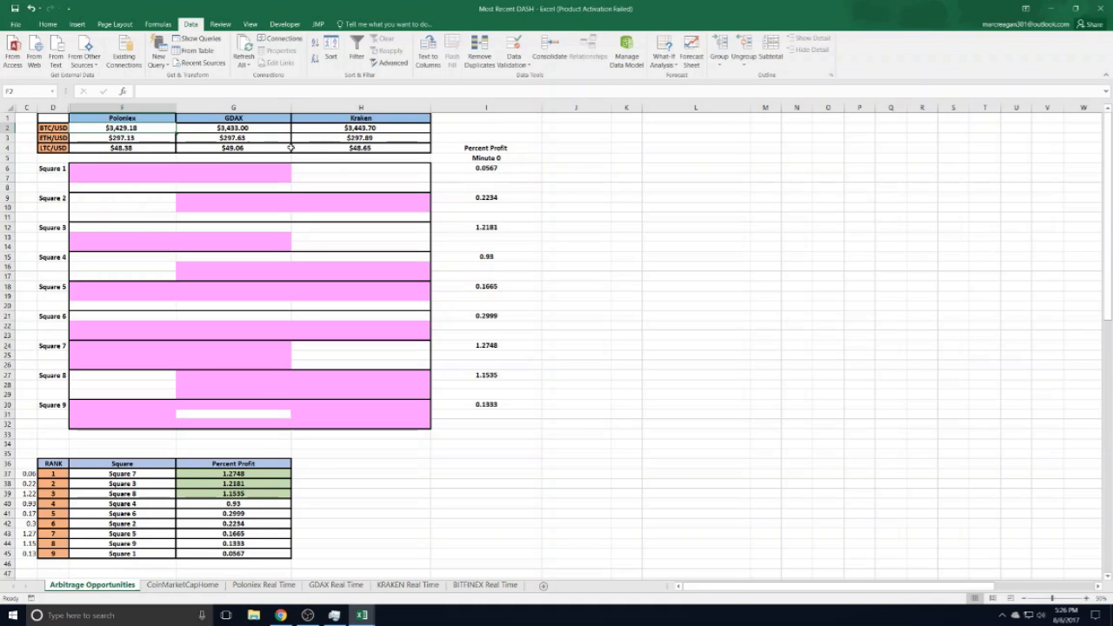
mouse_move(309, 153)
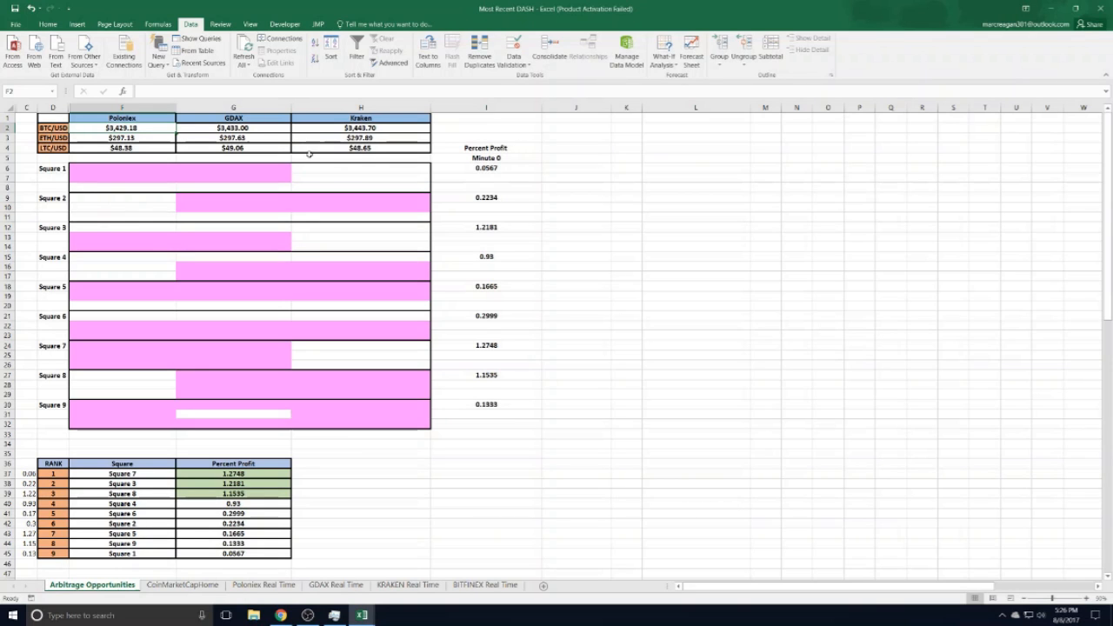
mouse_move(313, 163)
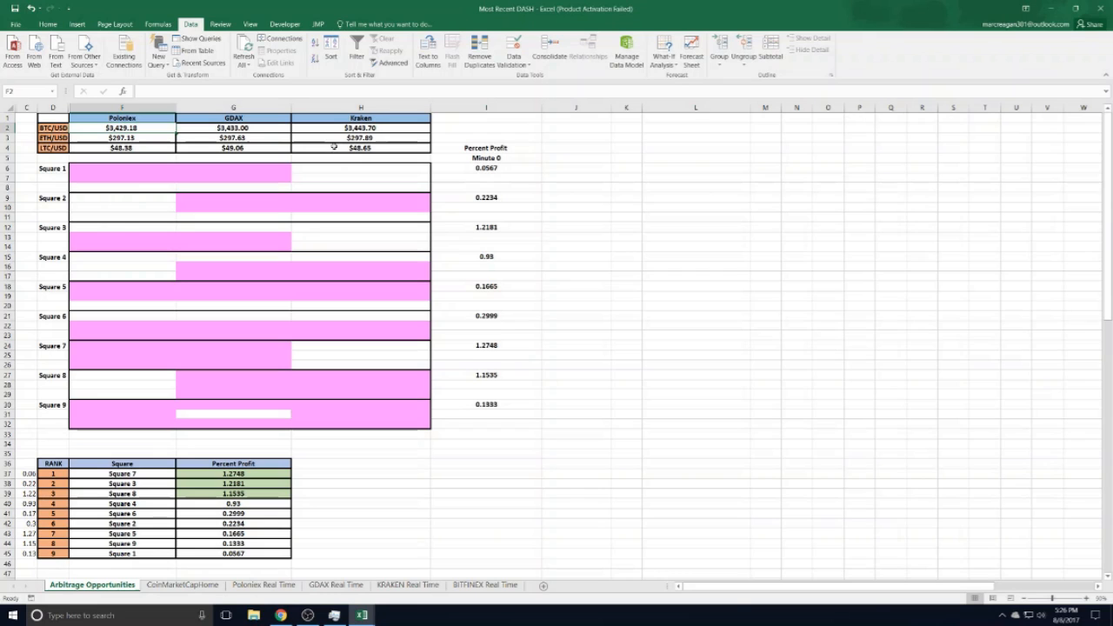
mouse_move(269, 149)
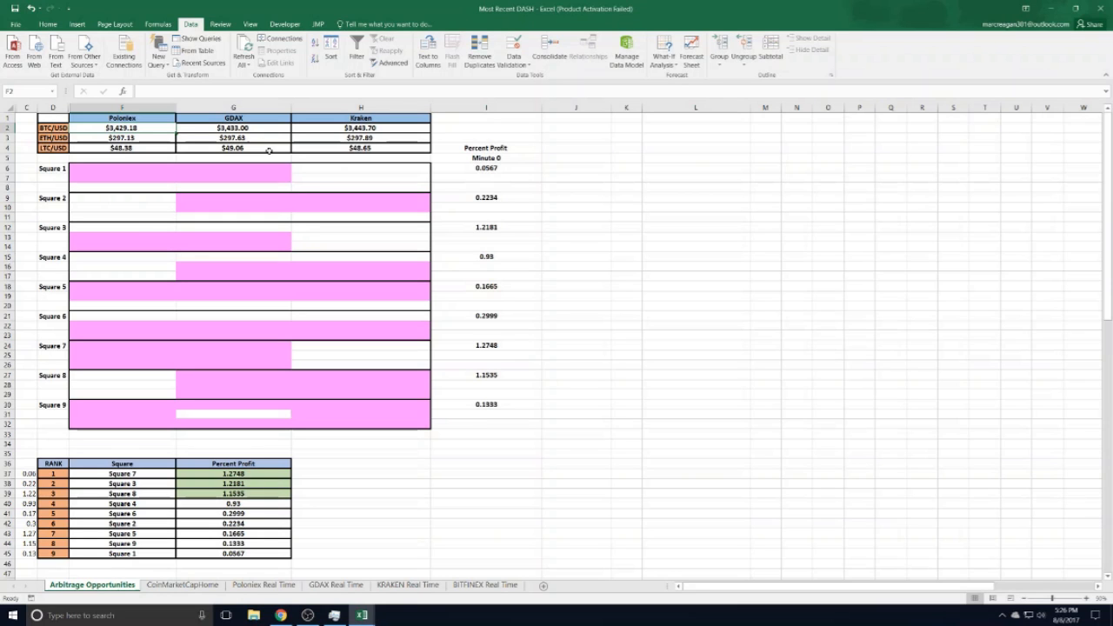
mouse_move(271, 129)
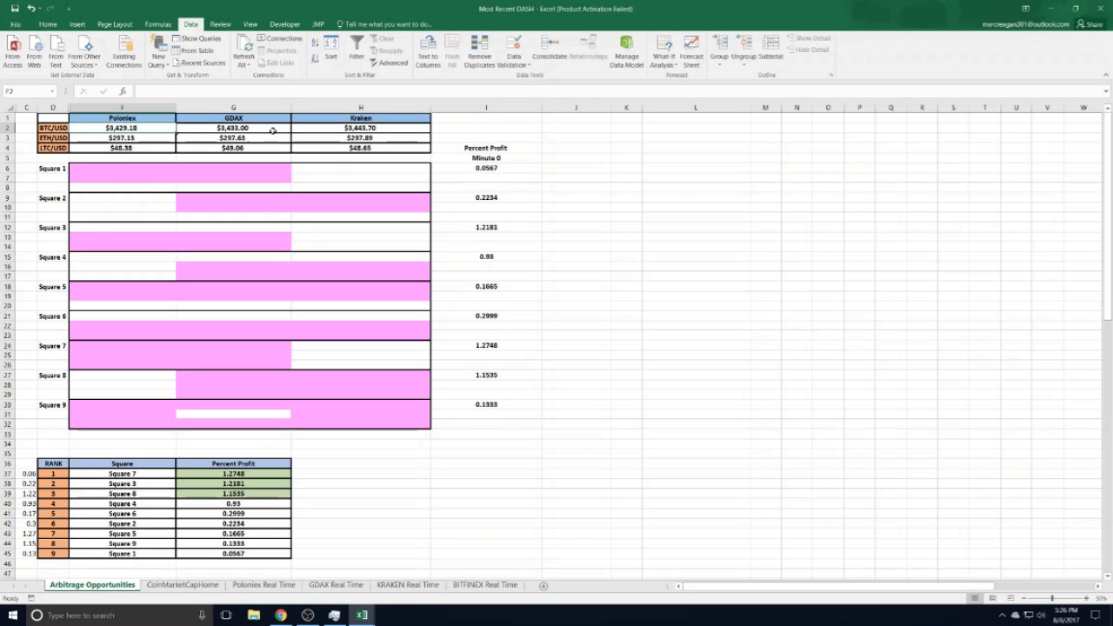
mouse_move(300, 129)
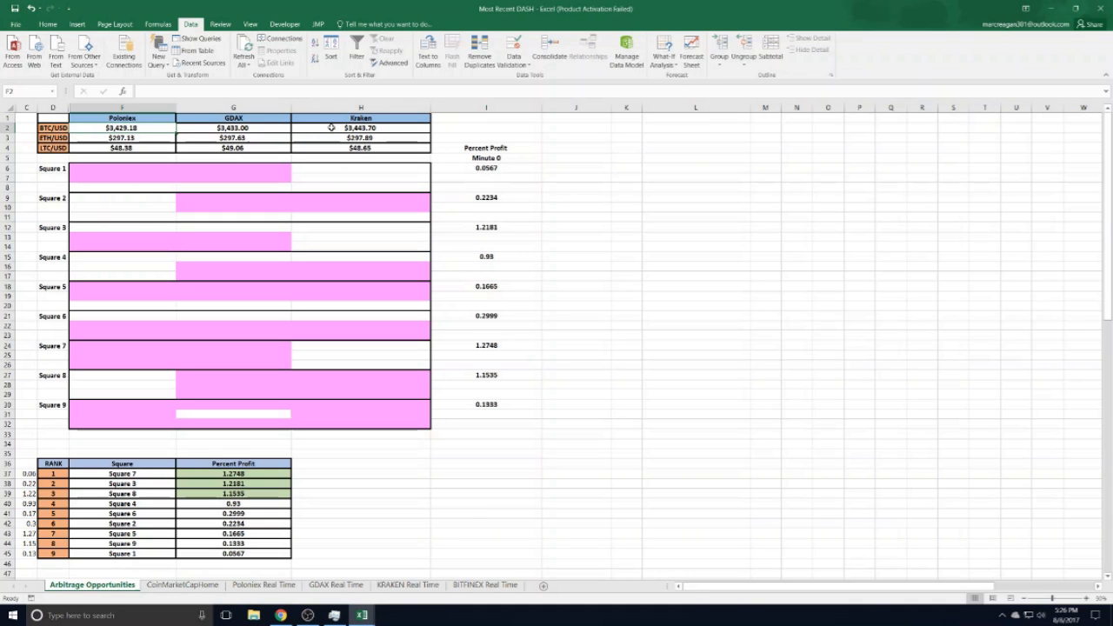
Select the Kraken price cell to inspect its VLOOKUP into the Kraken Real Time sheet.
click(360, 146)
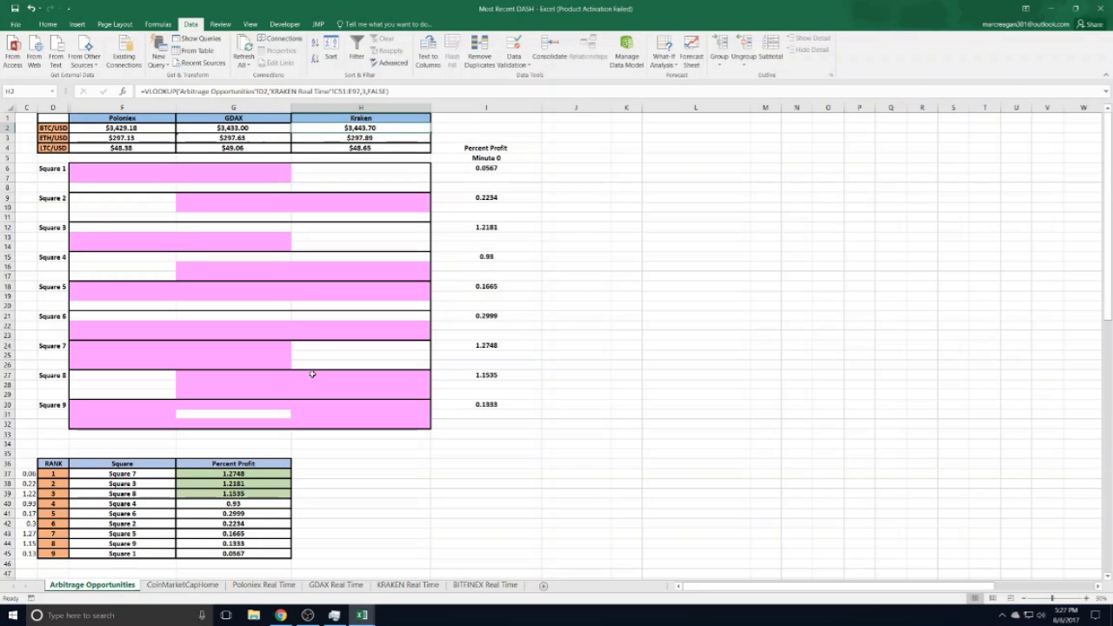
mouse_move(219, 452)
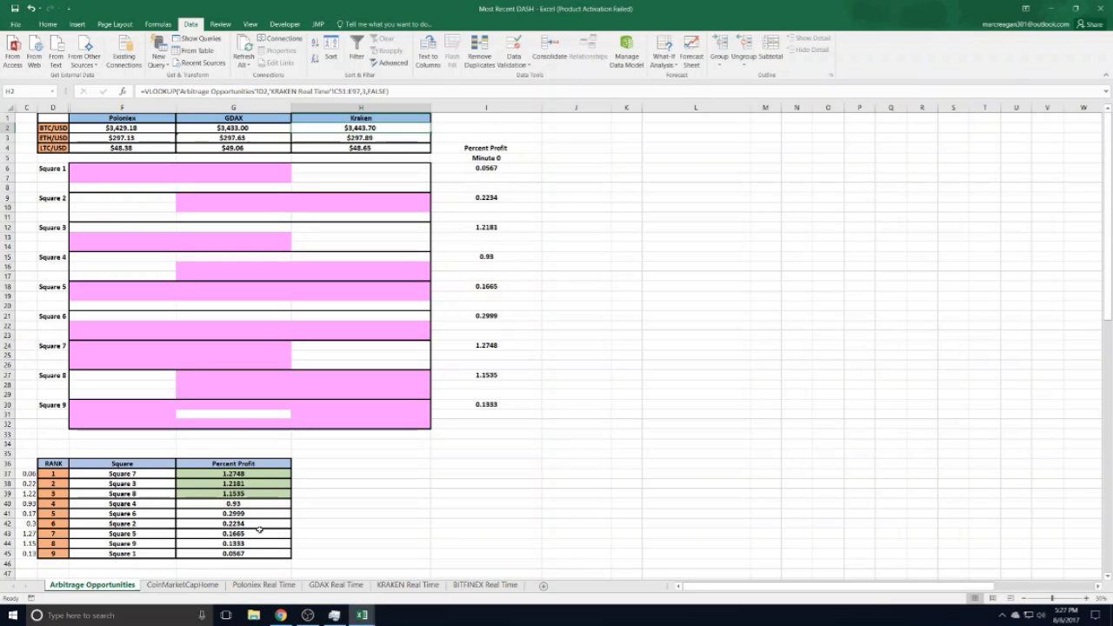
mouse_move(247, 218)
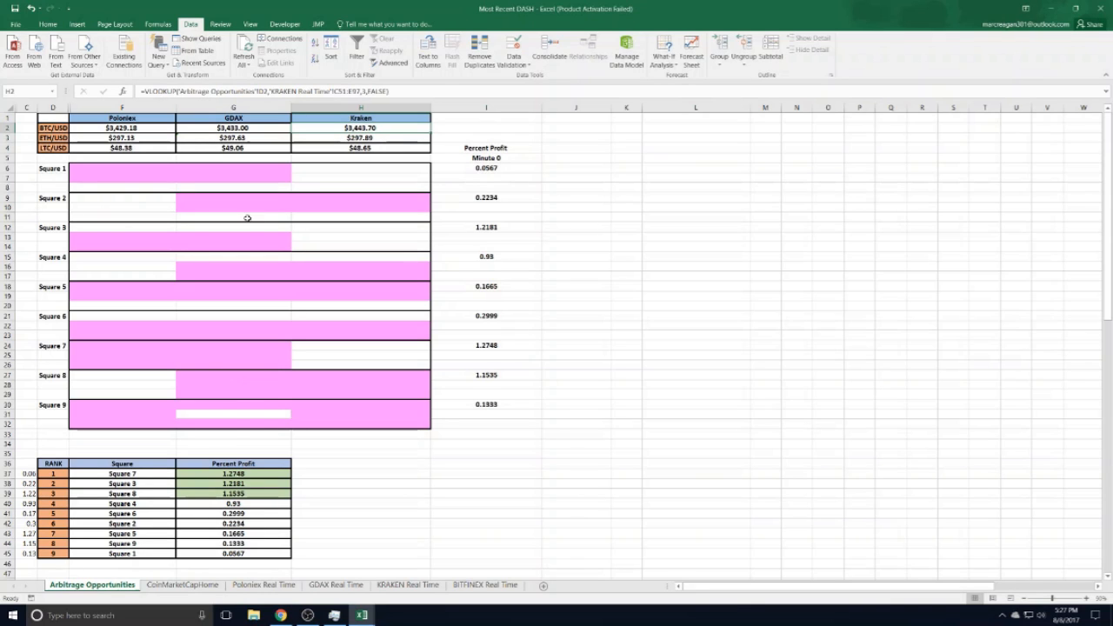
mouse_move(274, 485)
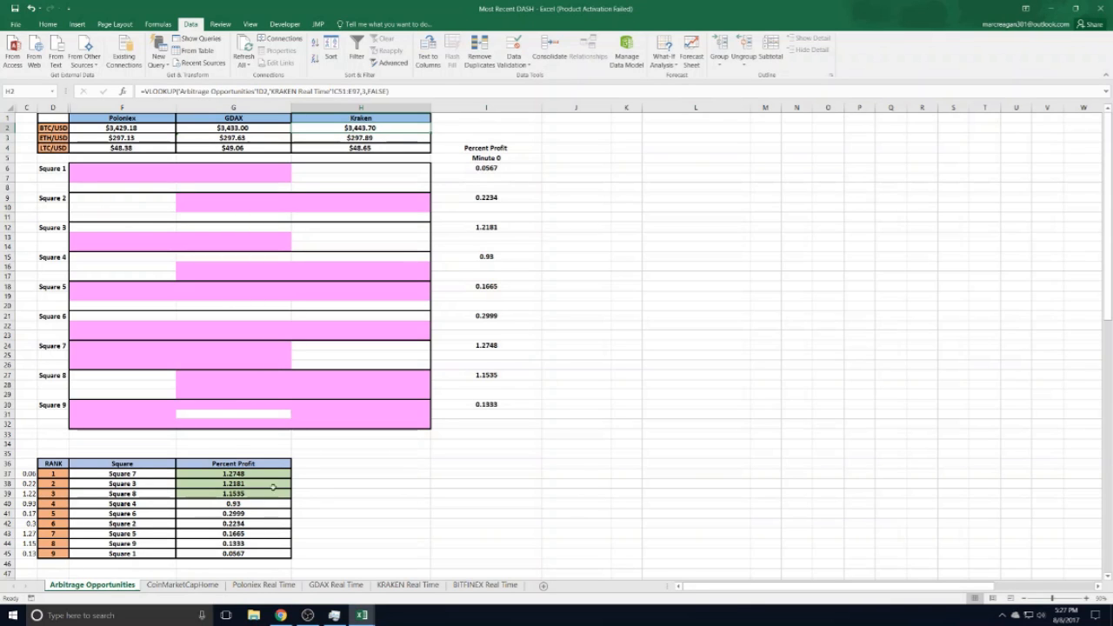
mouse_move(219, 443)
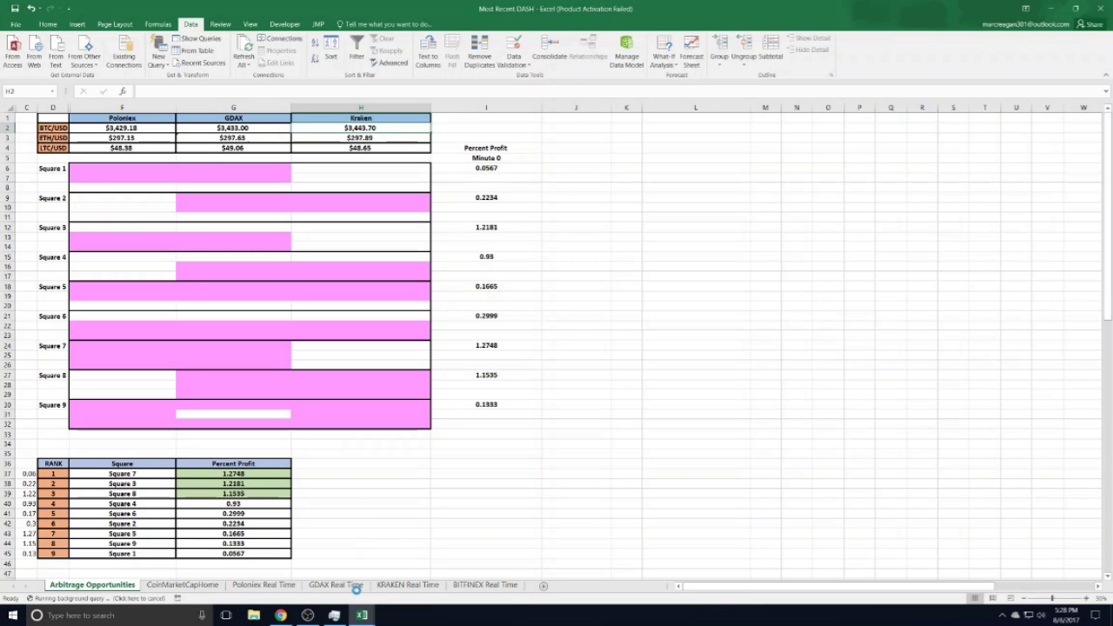
mouse_move(361, 615)
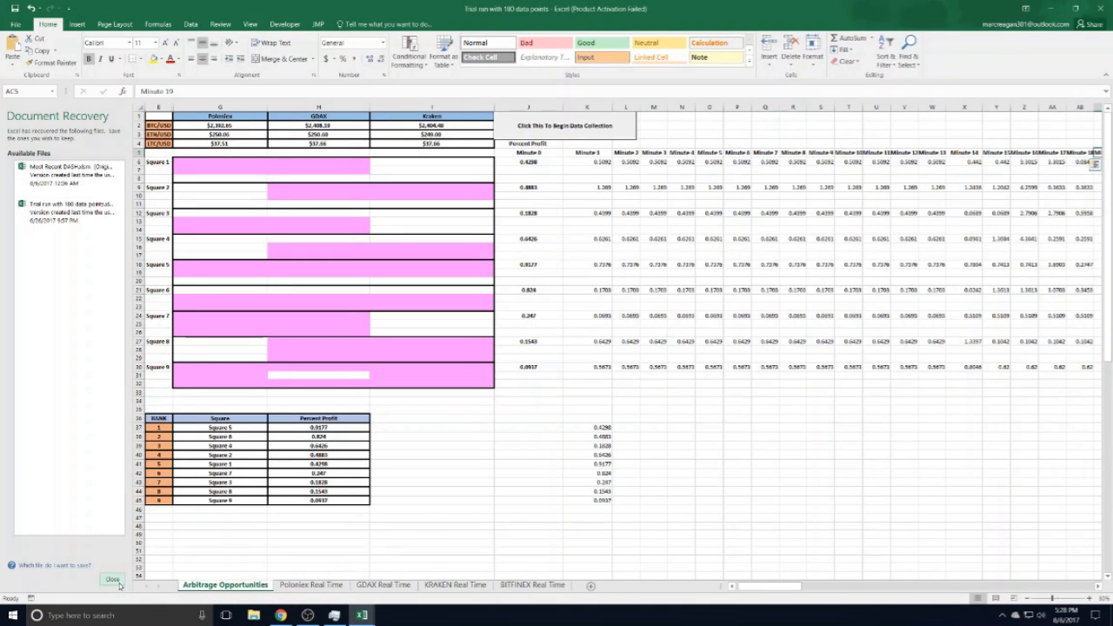
Dismiss the Document Recovery pane to reveal the full minute-by-minute profit log.
click(111, 579)
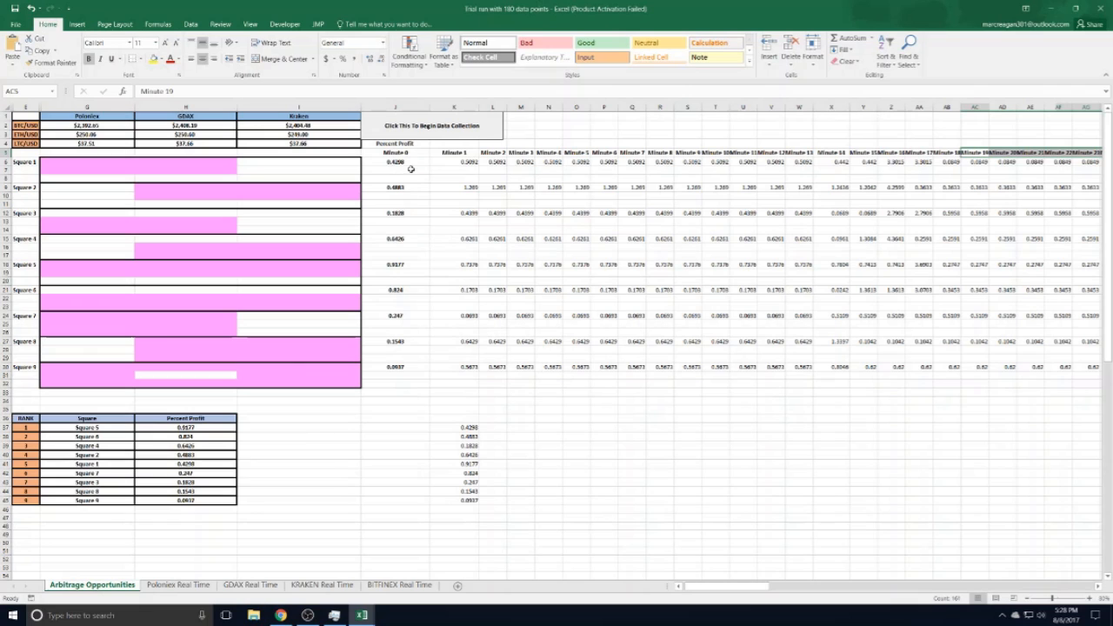
mouse_move(410, 164)
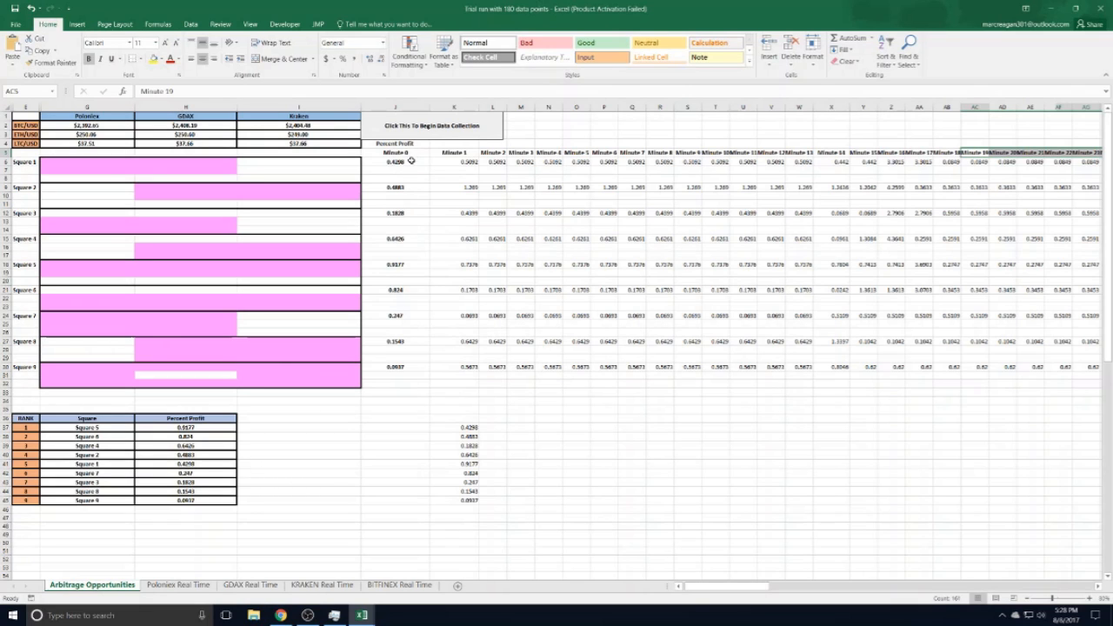
mouse_move(499, 228)
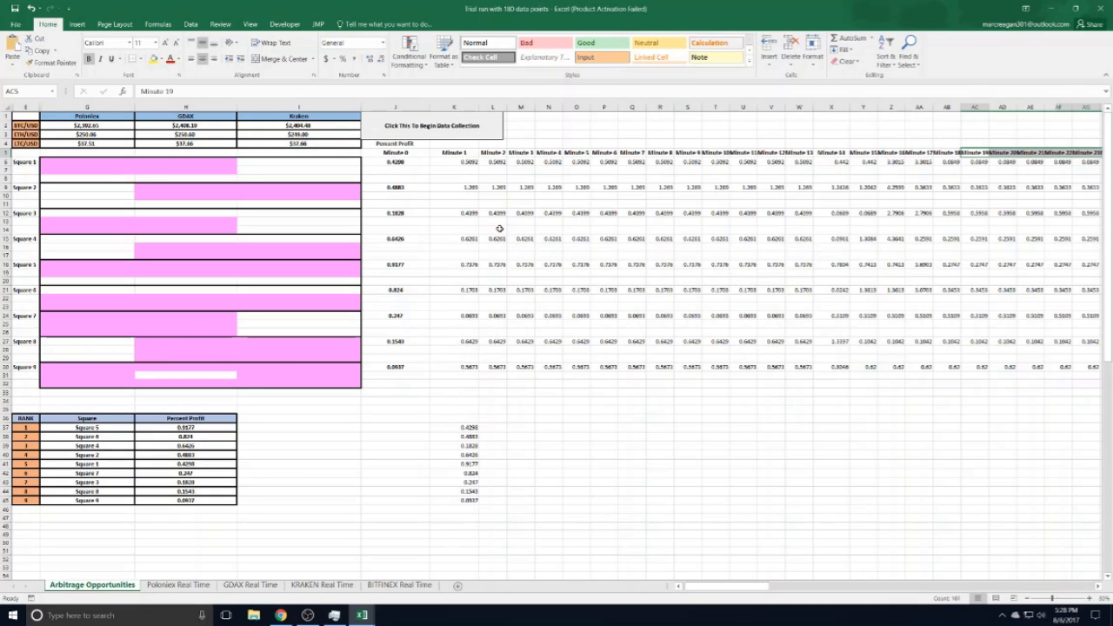
mouse_move(446, 320)
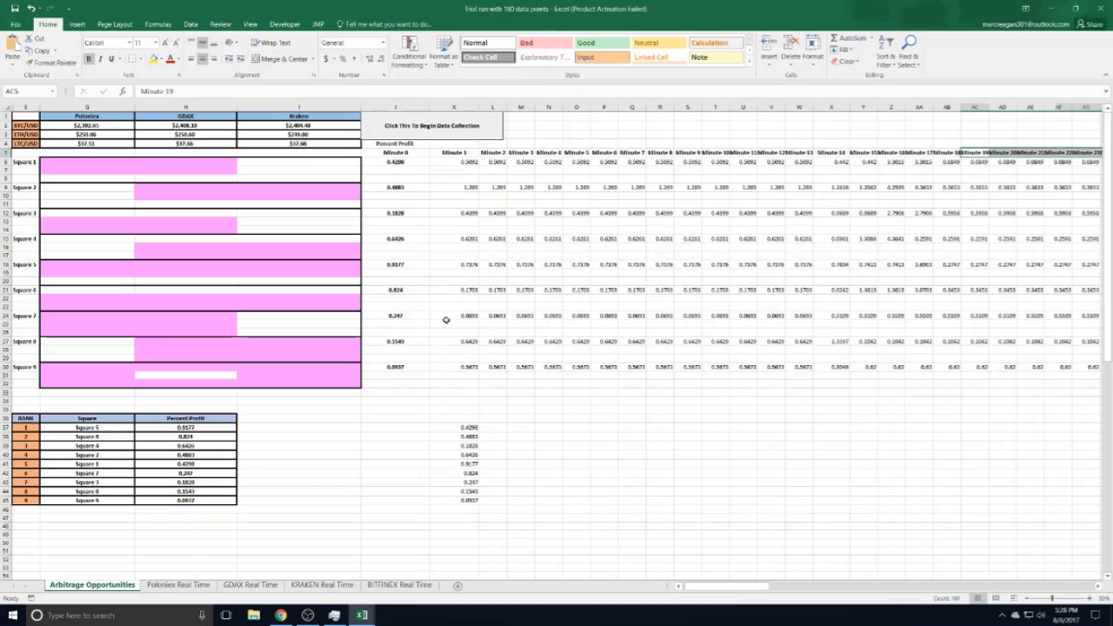
mouse_move(665, 483)
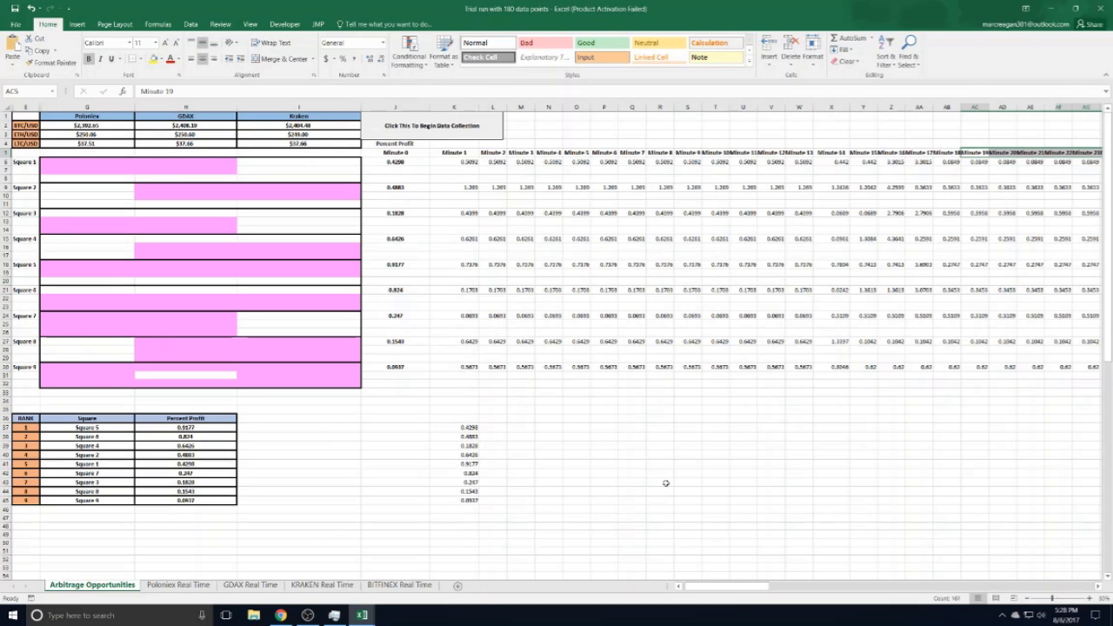
mouse_move(215, 343)
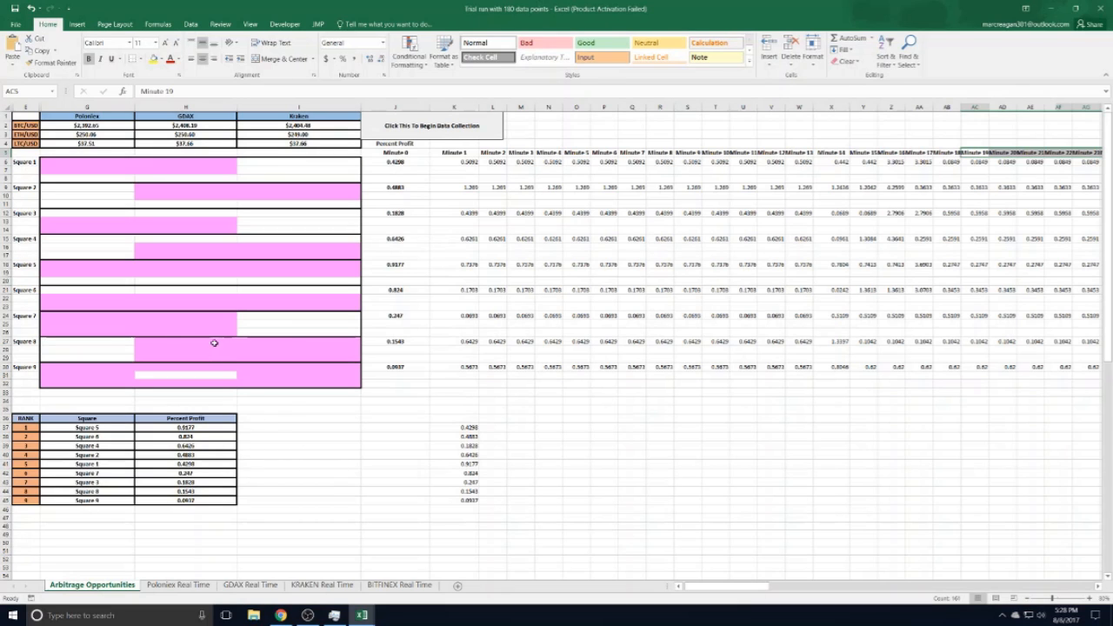
mouse_move(202, 350)
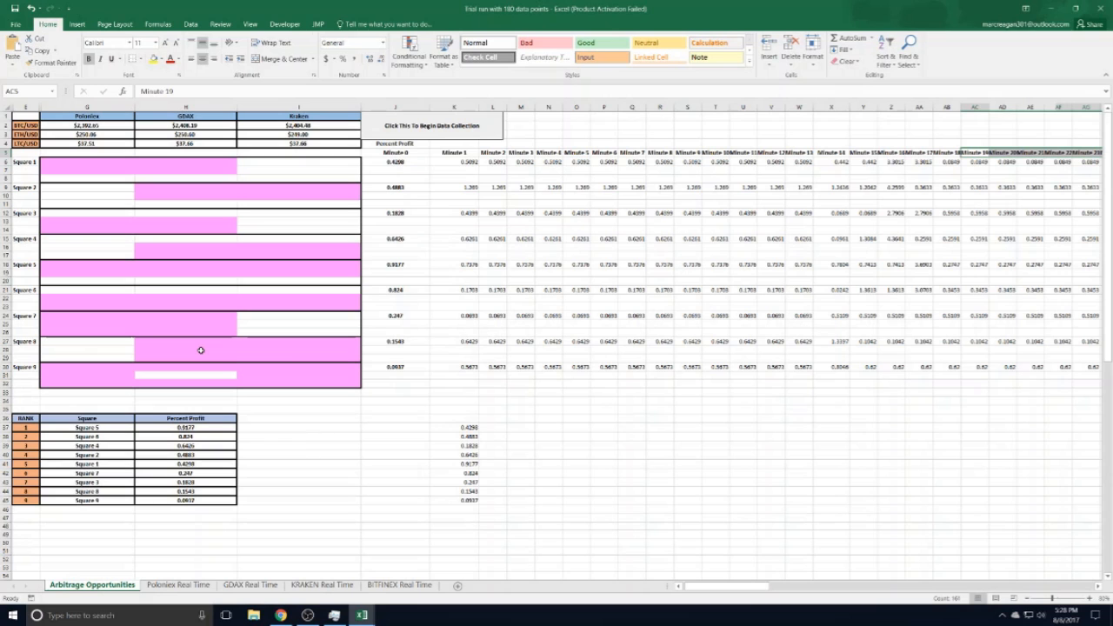
mouse_move(675, 539)
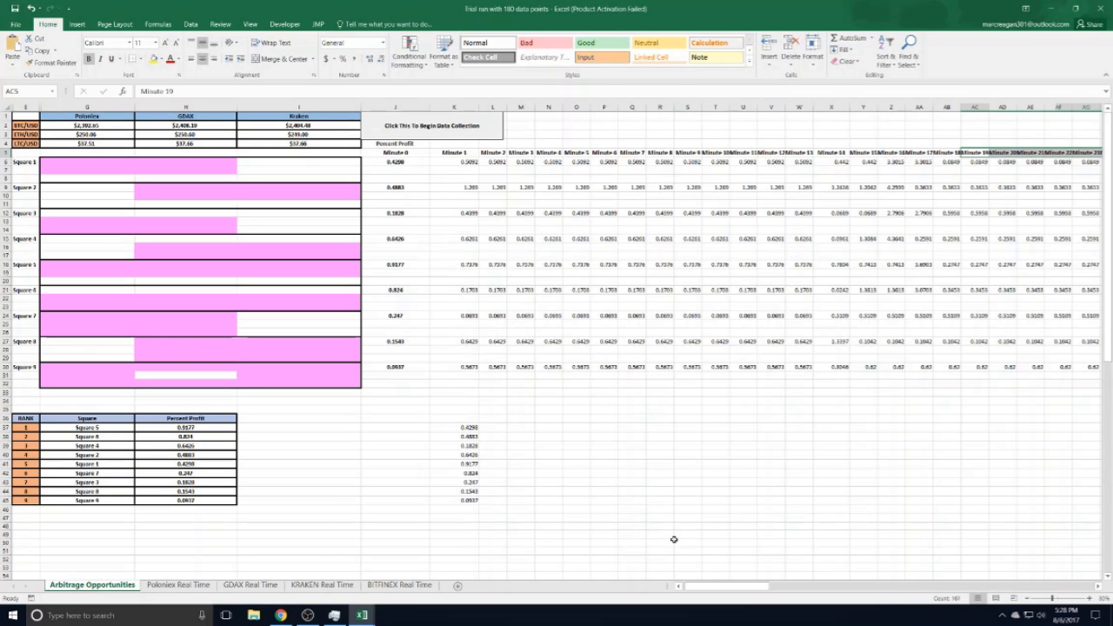
Shade the final averaged-profits column for all nine squares orange.
scroll(right, 3)
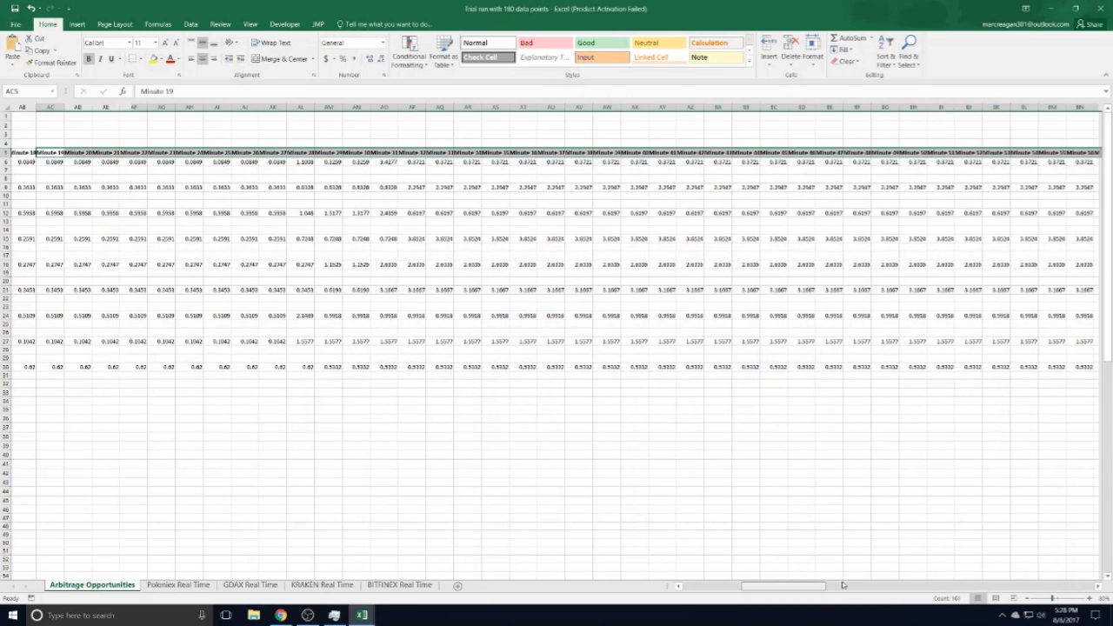
scroll(right, 3)
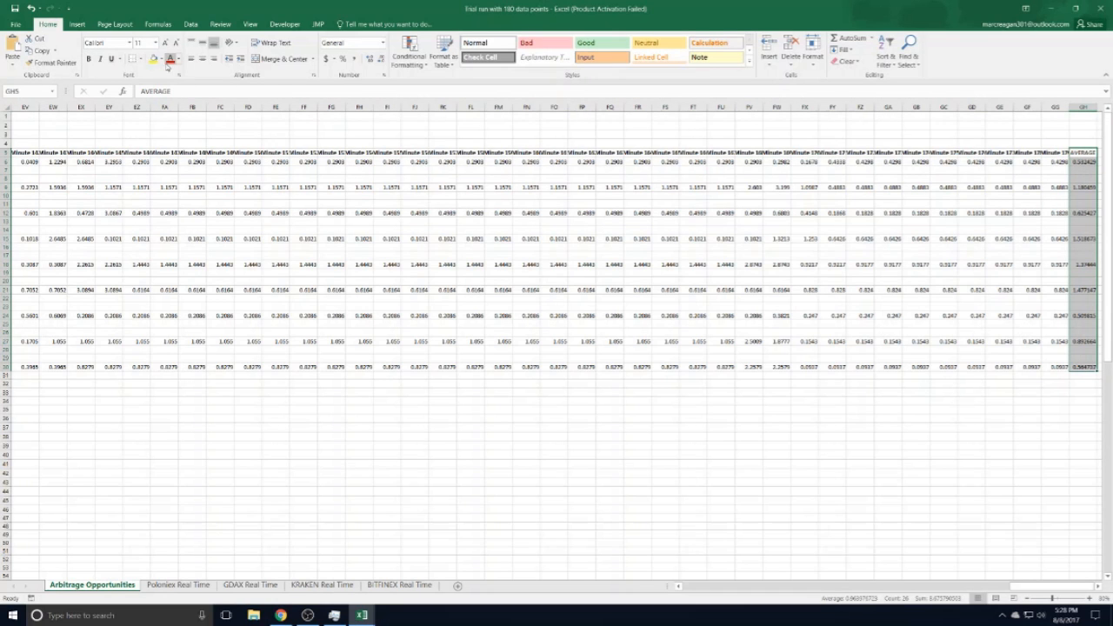
click(181, 59)
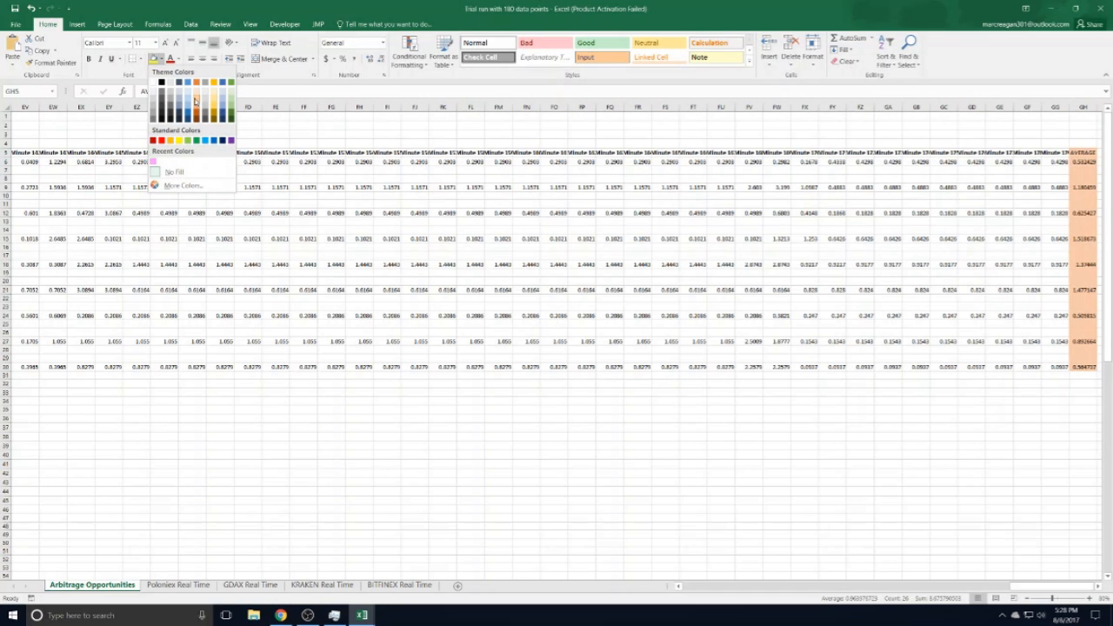
click(665, 393)
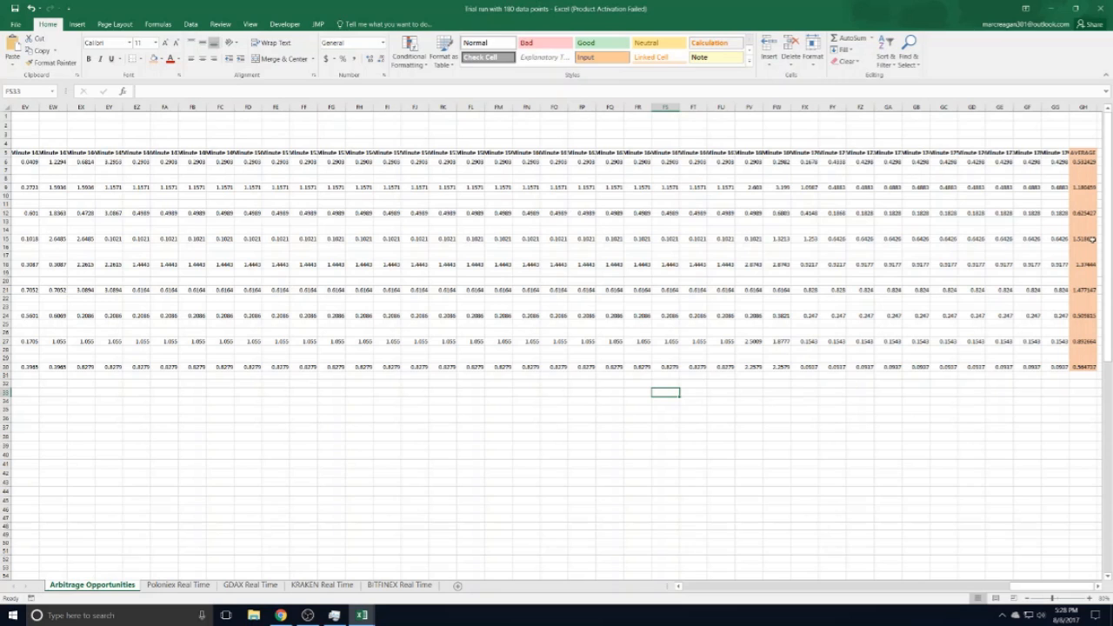
mouse_move(1095, 264)
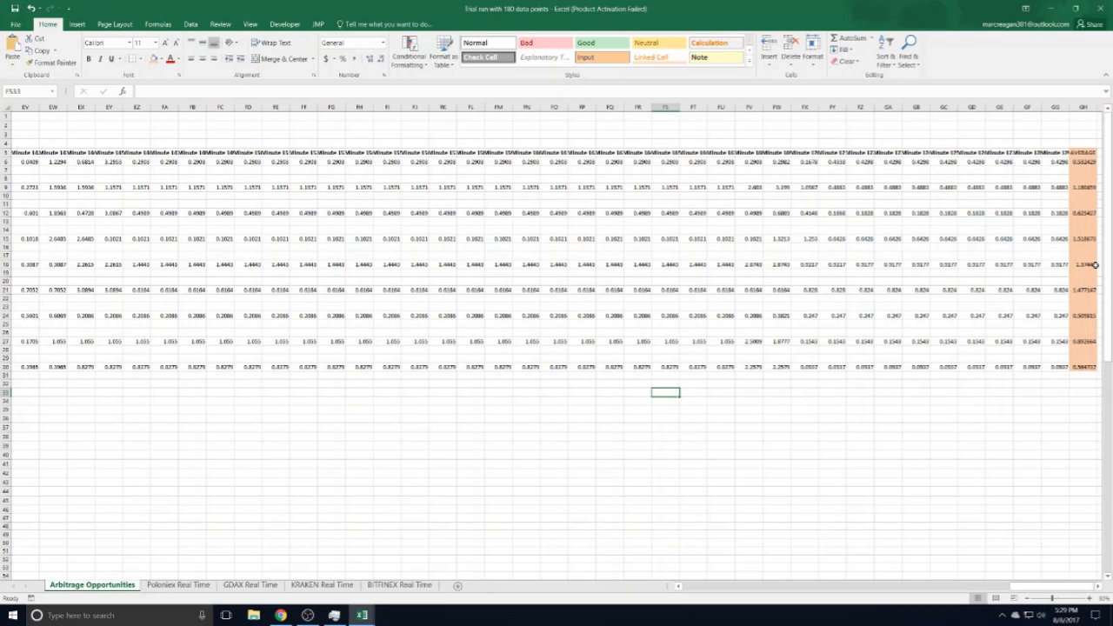
mouse_move(1094, 294)
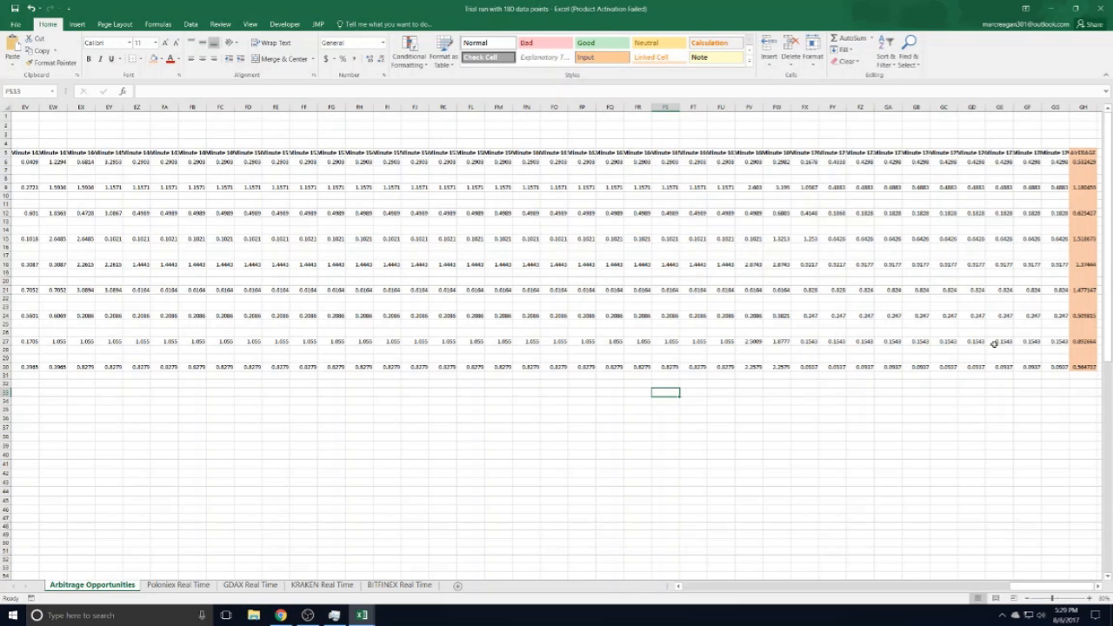
mouse_move(144, 609)
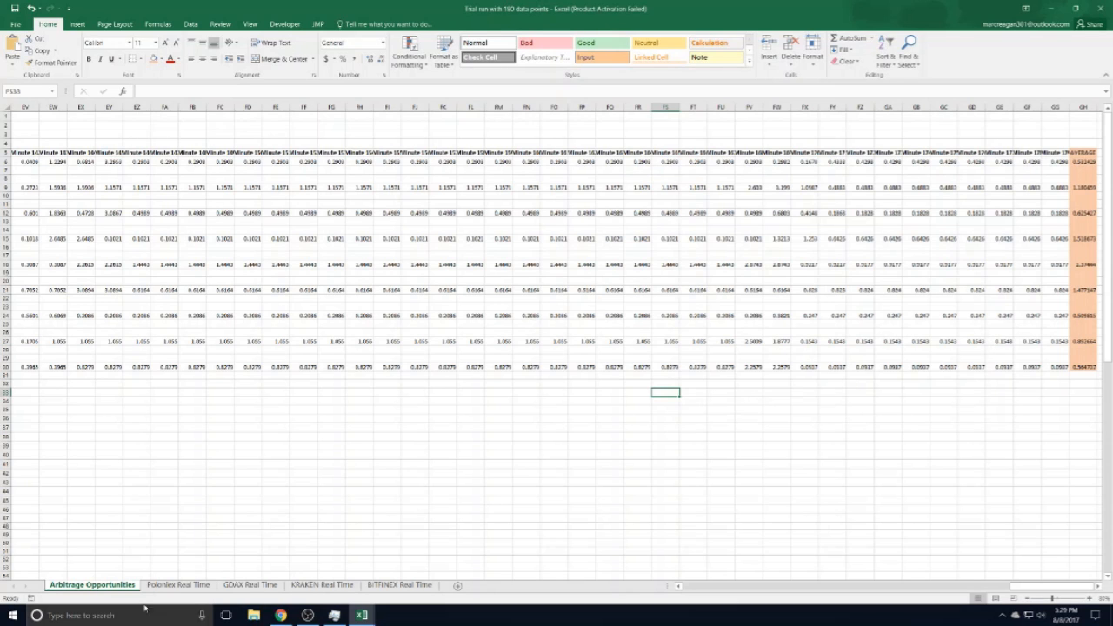
mouse_move(994, 567)
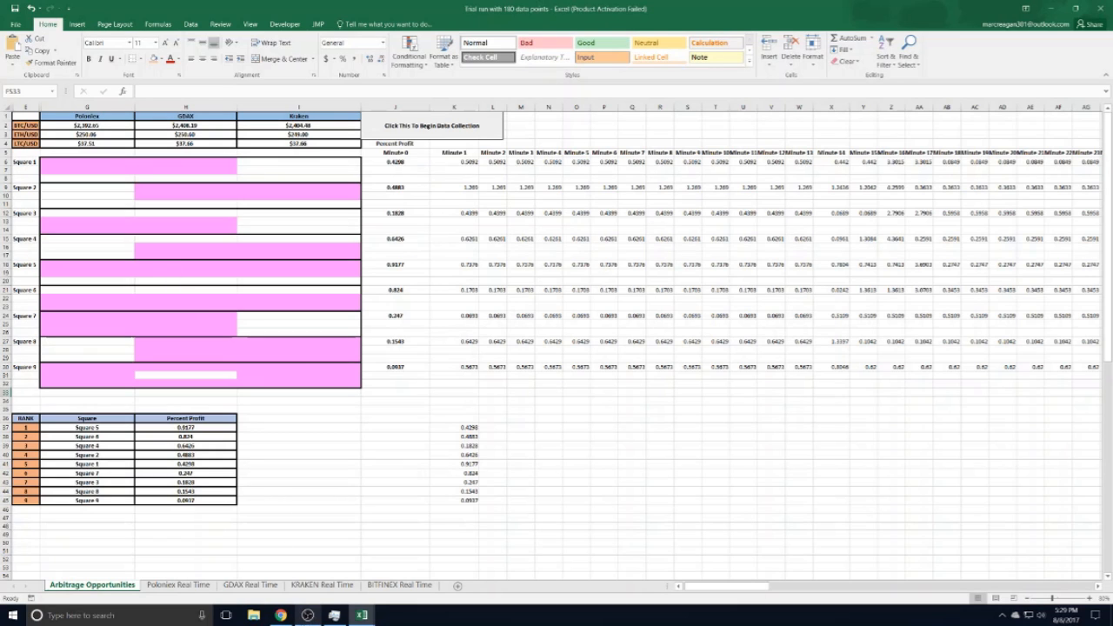
mouse_move(362, 616)
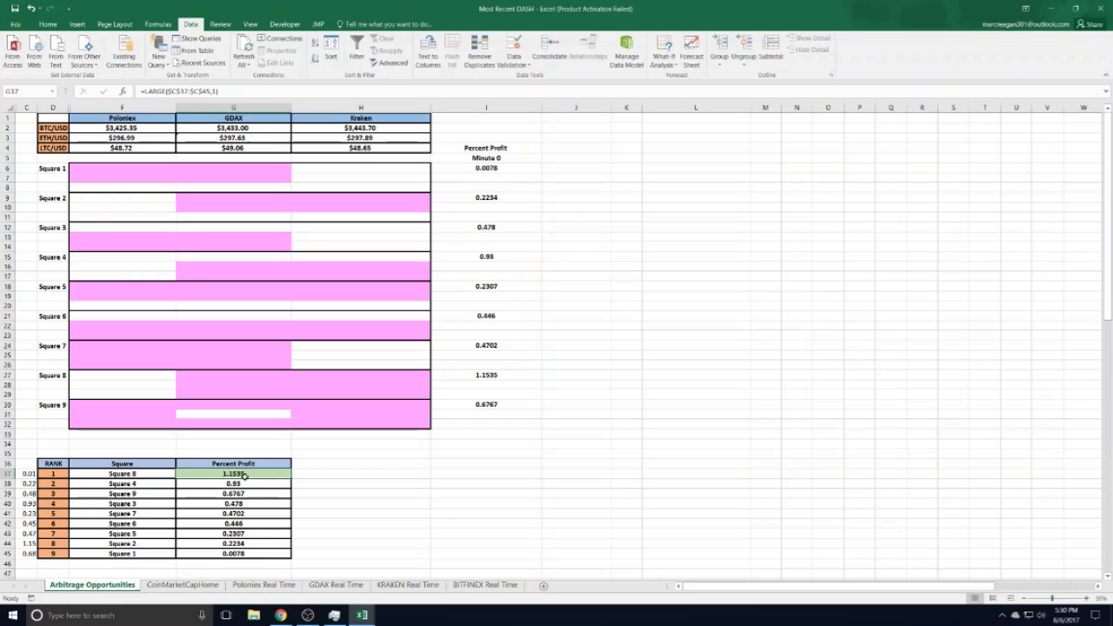
mouse_move(331, 511)
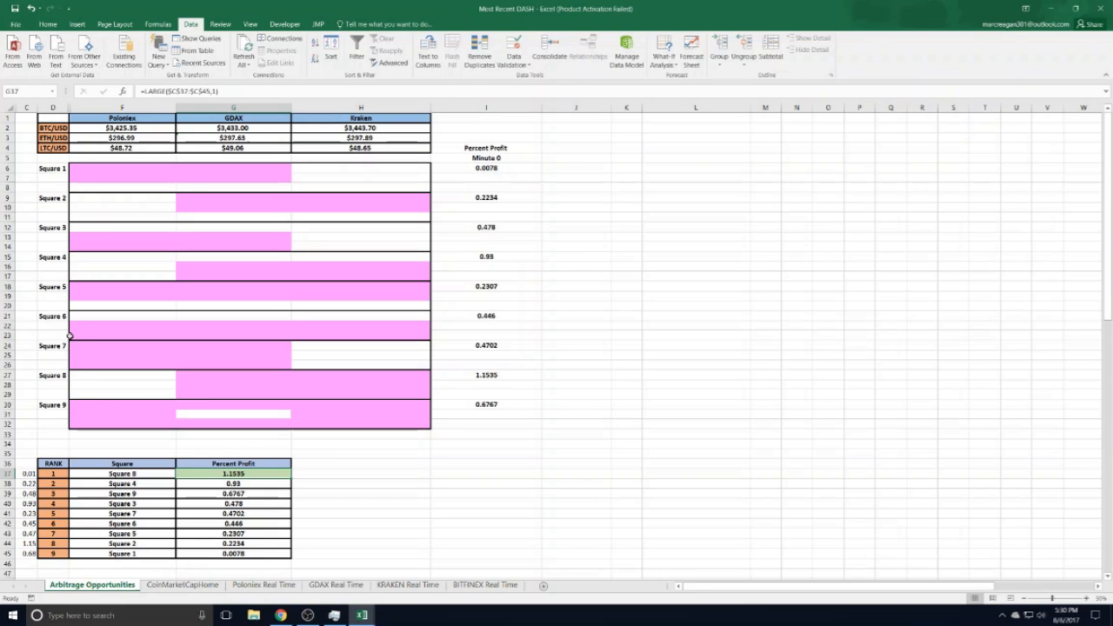
mouse_move(395, 549)
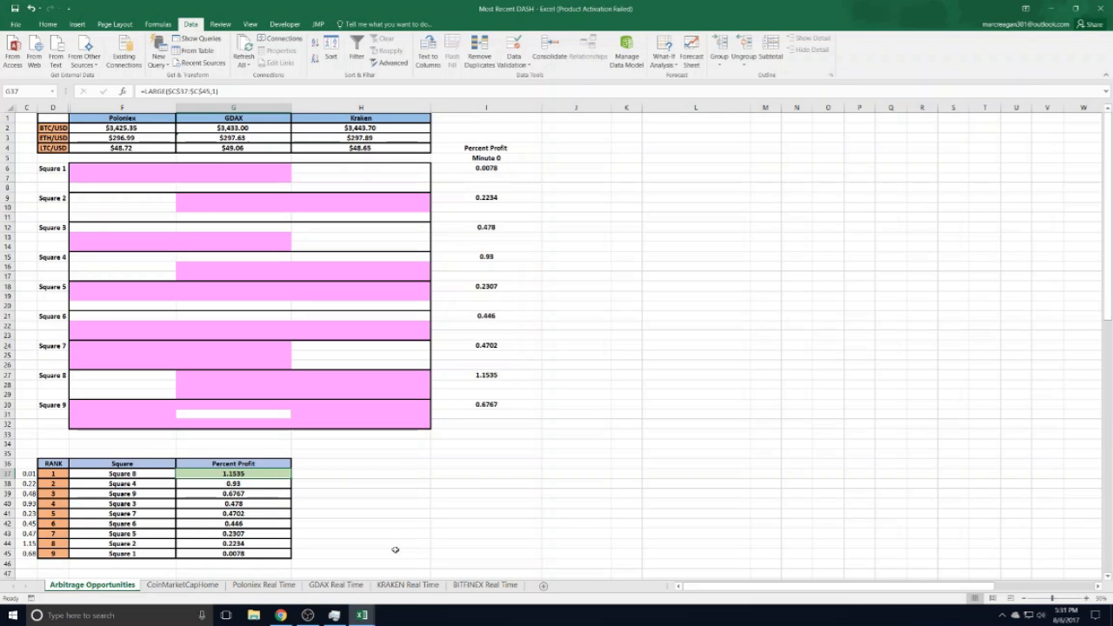
mouse_move(362, 616)
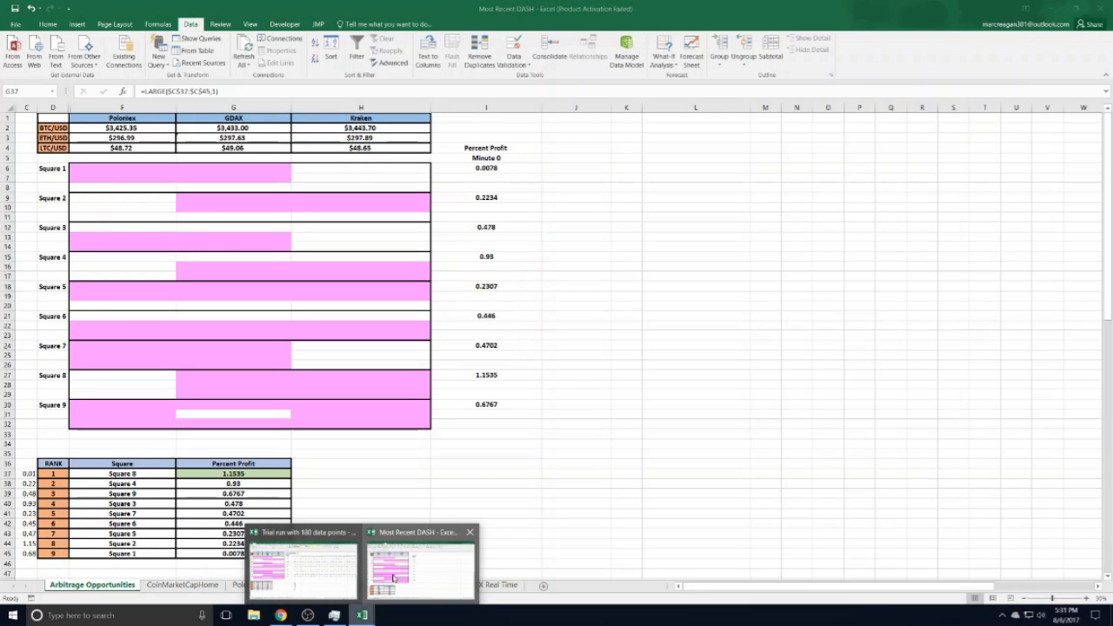
click(302, 565)
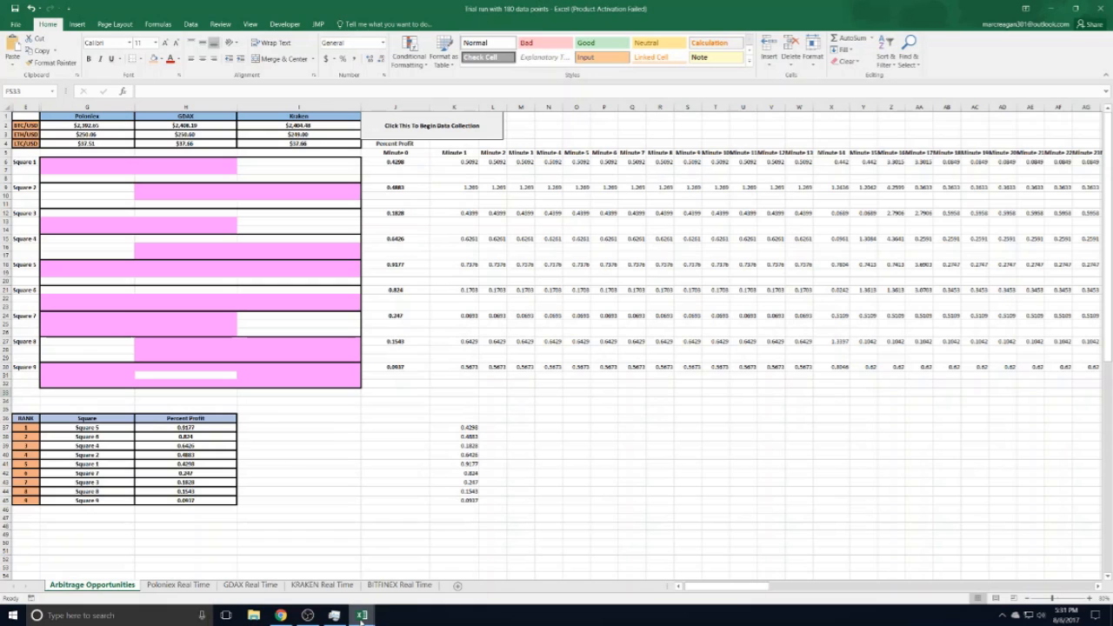